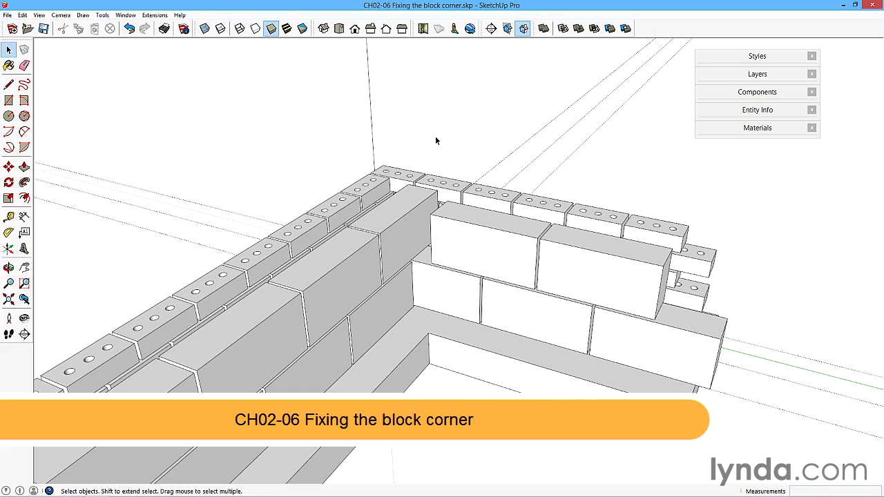
- Orbit the block wall to look down into the corner where the two walls meet
drag(436, 141, 530, 310)
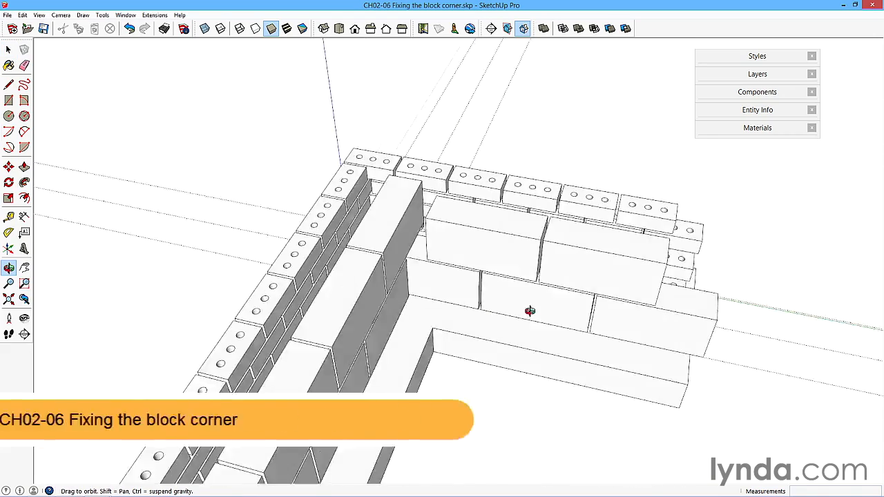
drag(530, 310, 315, 282)
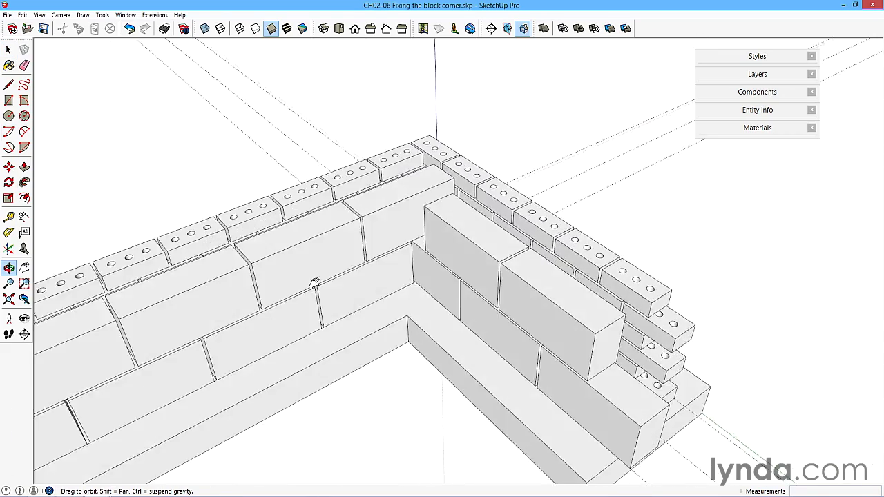
click(8, 50)
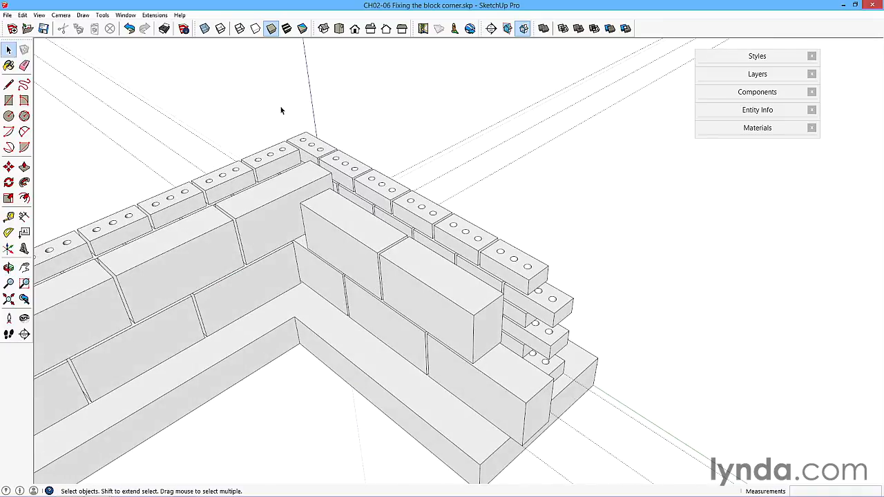
- Show the Outliner from the Window menu and position it beside the model
click(124, 13)
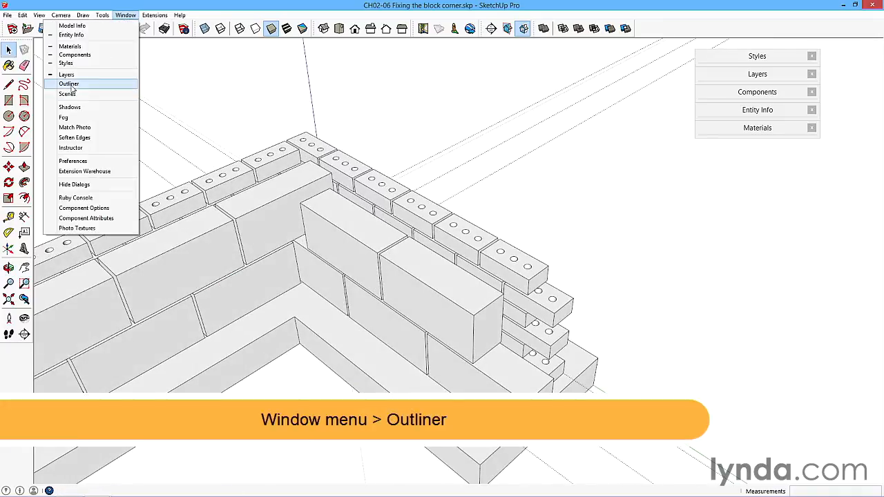
click(70, 84)
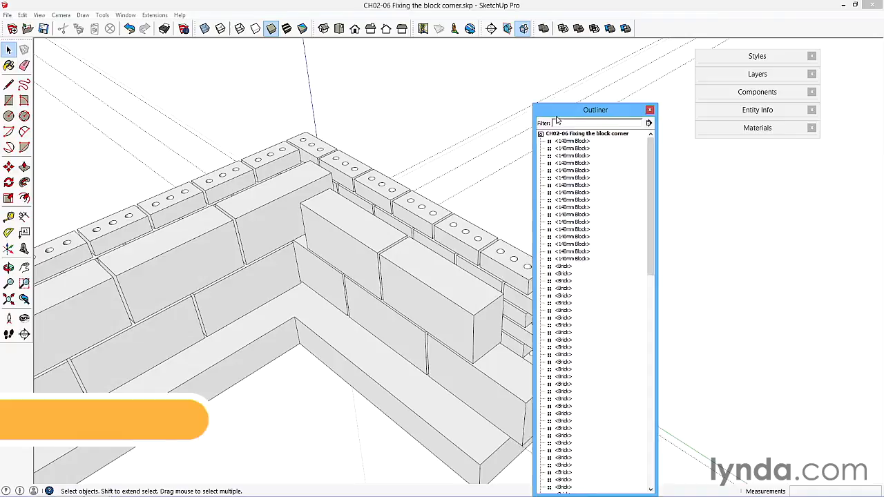
drag(596, 111, 613, 54)
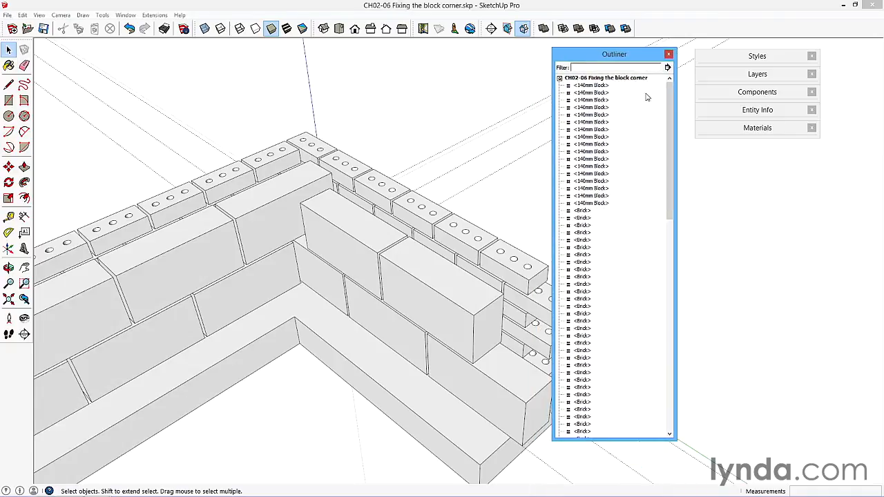
mouse_move(587, 241)
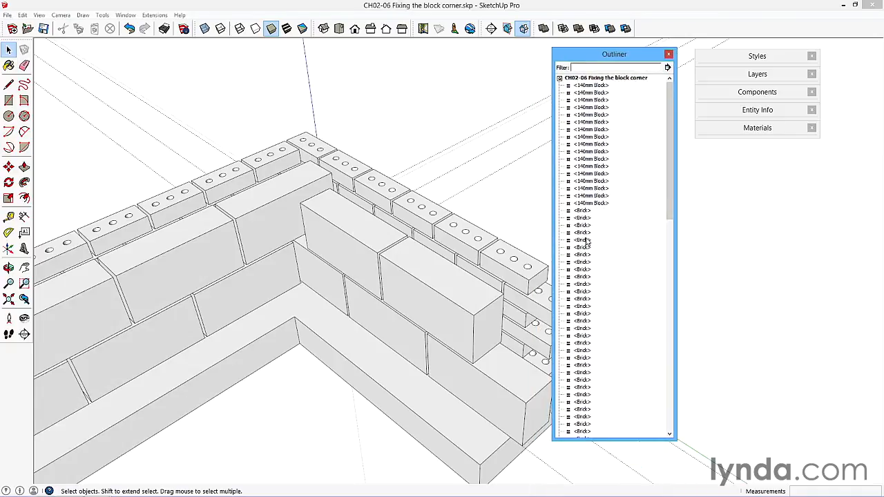
- Select the first Brick entry in the Outliner and scroll through the component list
click(583, 262)
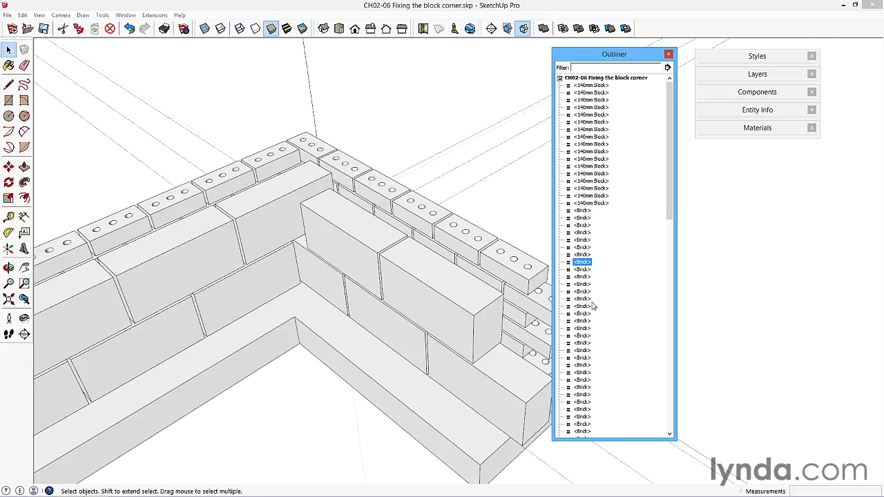
scroll(down, 3)
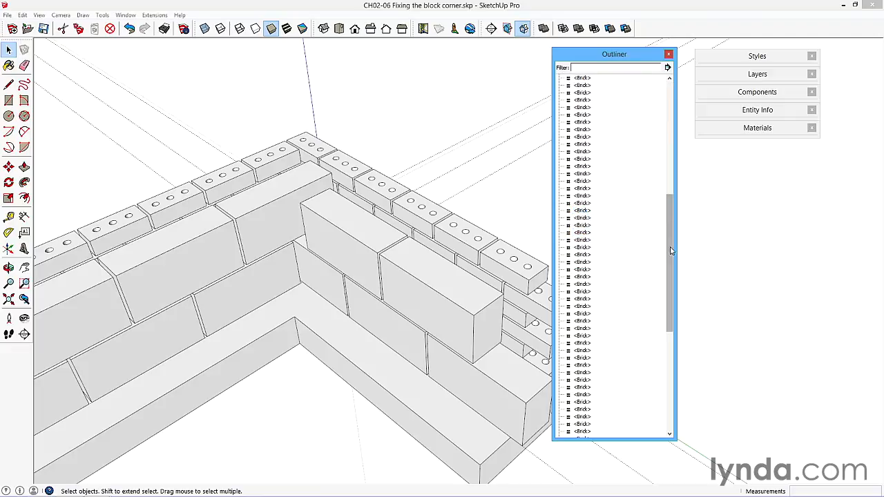
scroll(down, 3)
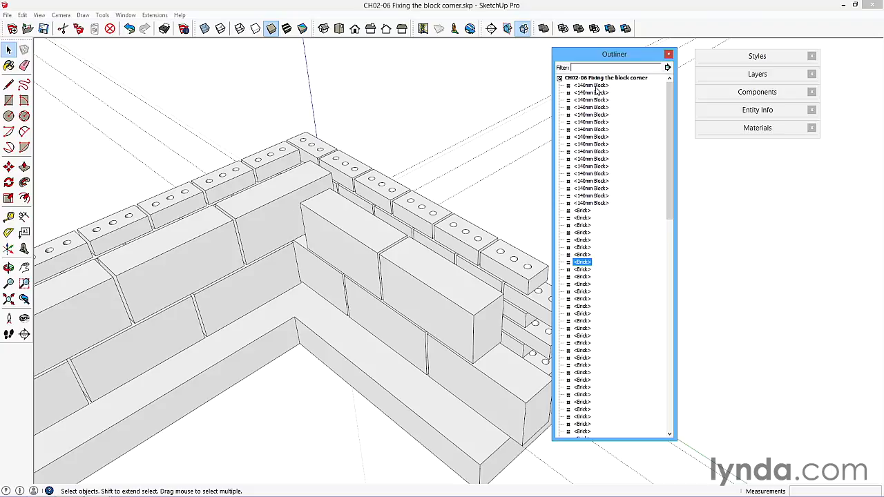
mouse_move(583, 219)
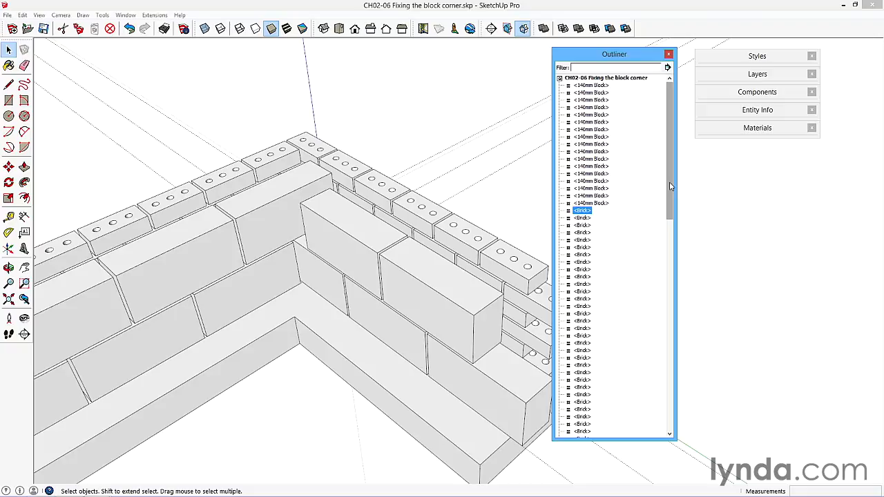
mouse_move(597, 180)
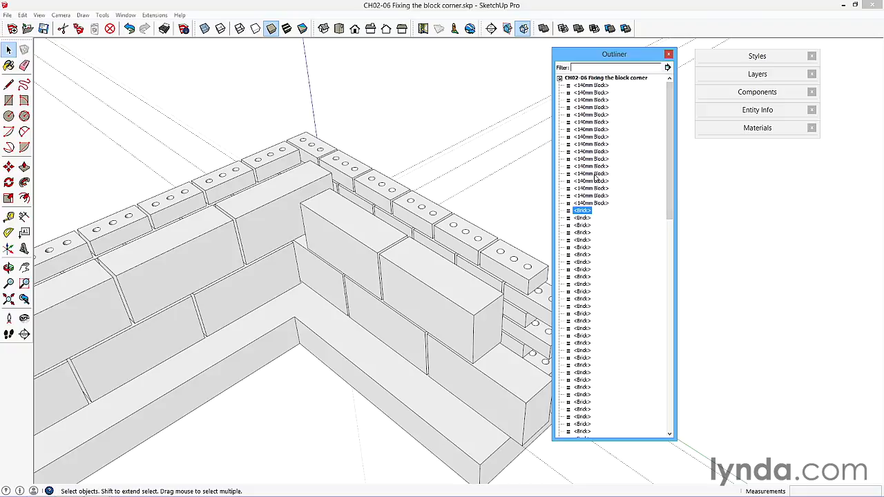
mouse_move(653, 180)
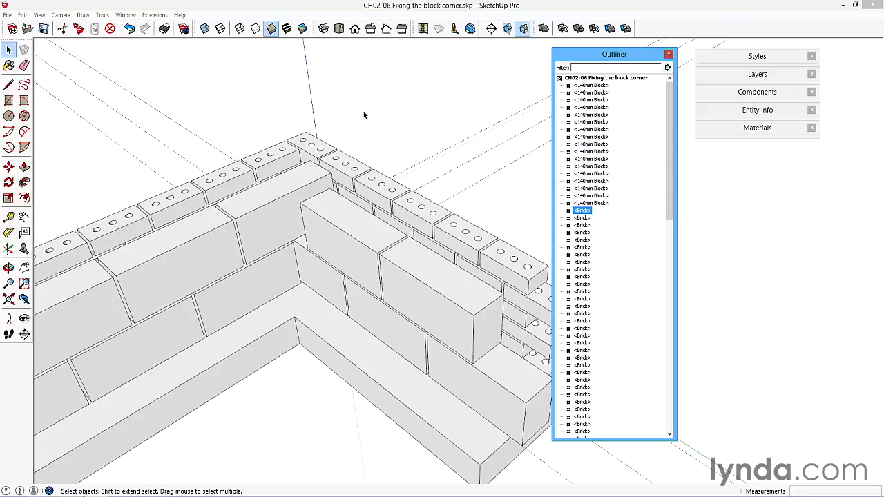
mouse_move(493, 235)
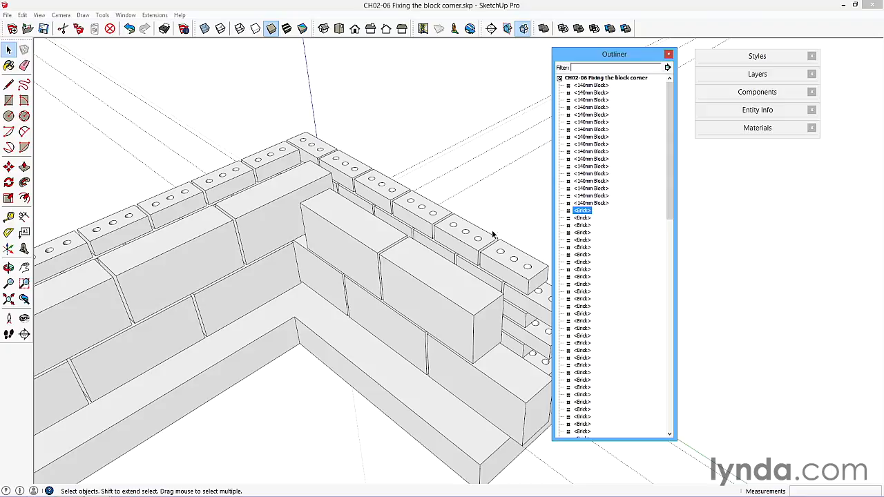
mouse_move(612, 133)
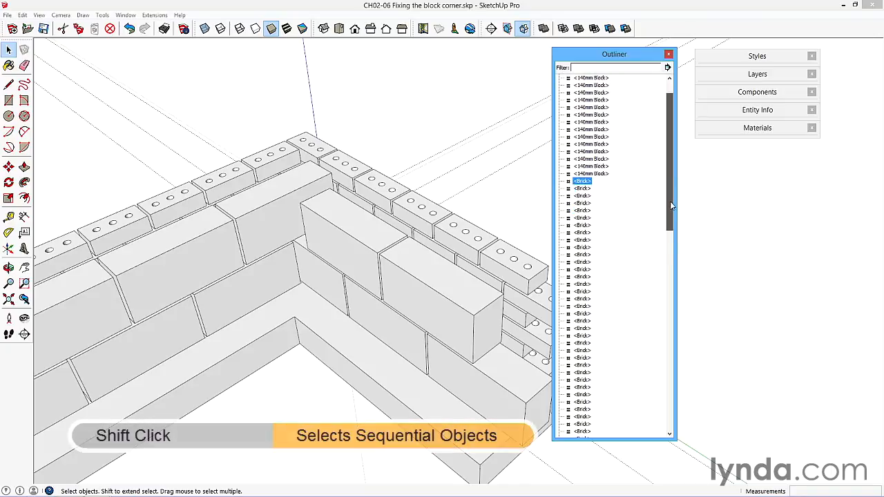
- Group all the selected Brick components and start renaming the new group
scroll(down, 3)
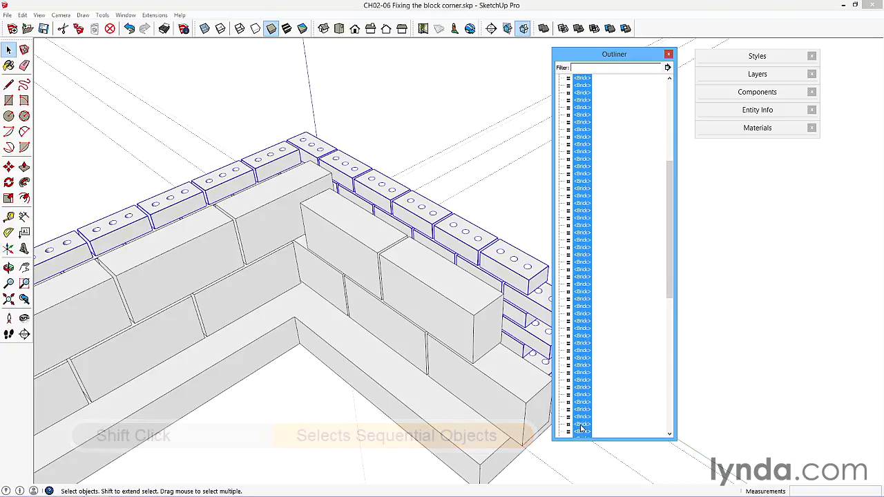
mouse_move(287, 175)
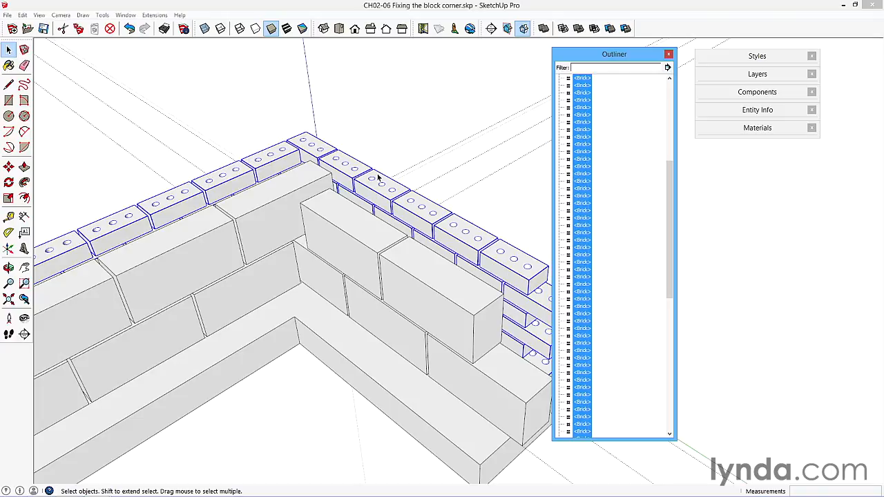
right_click(379, 179)
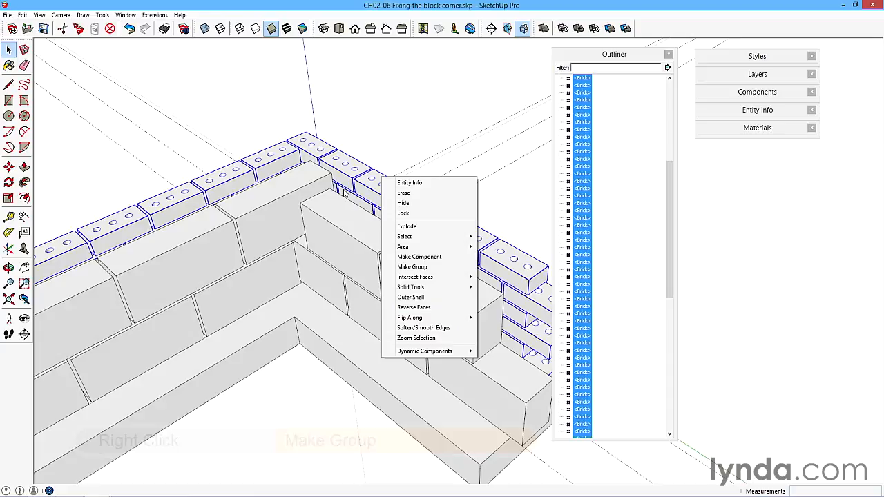
mouse_move(431, 264)
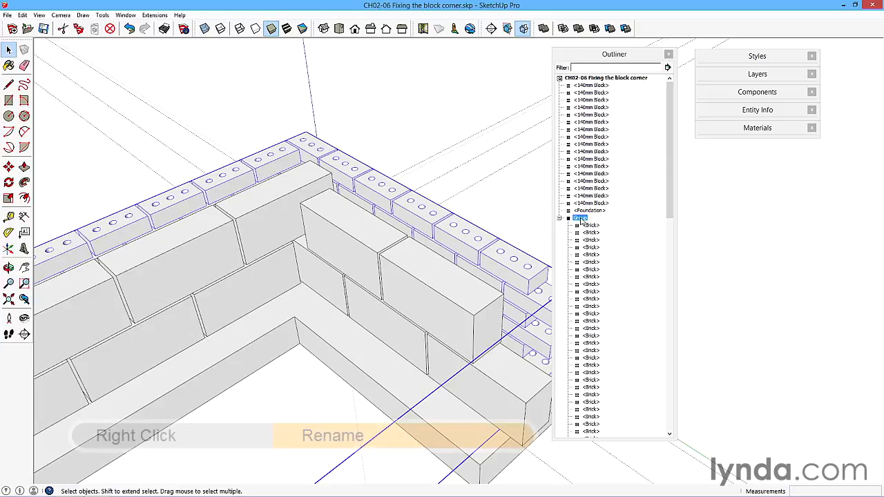
right_click(578, 218)
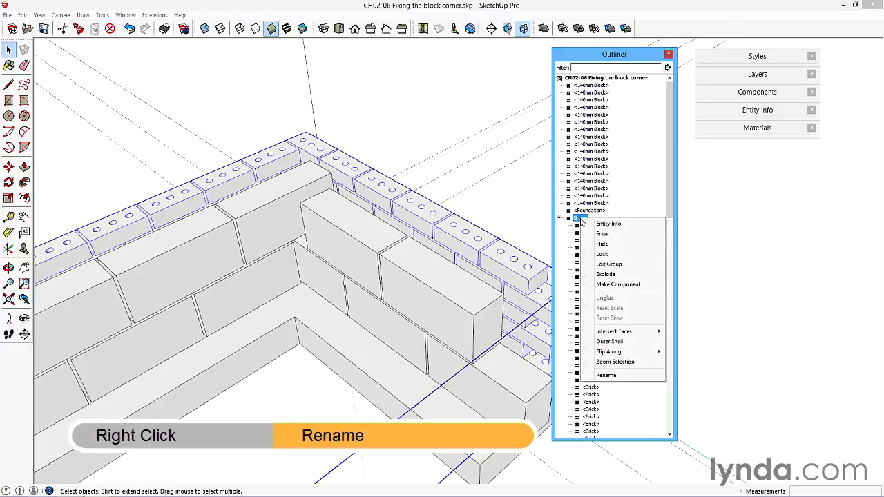
click(605, 375)
text(BG Brick)
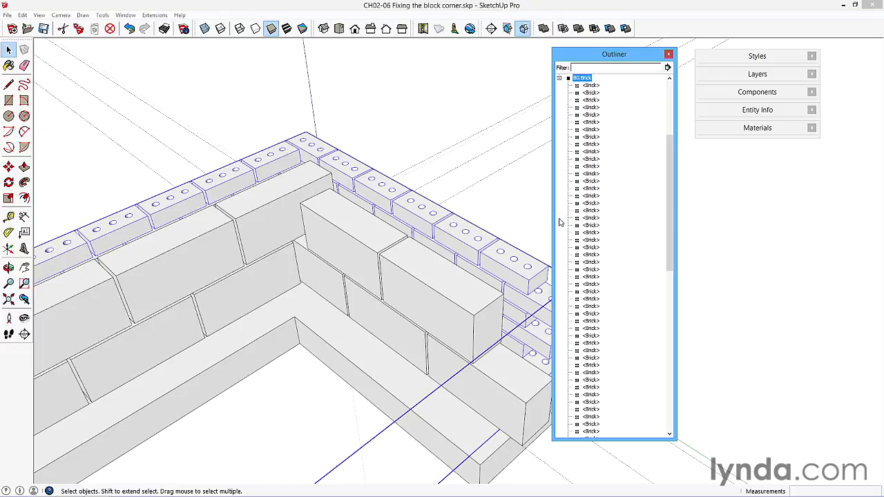
- Collapse the renamed brick group and select the wall's block entries in the Outliner
click(560, 77)
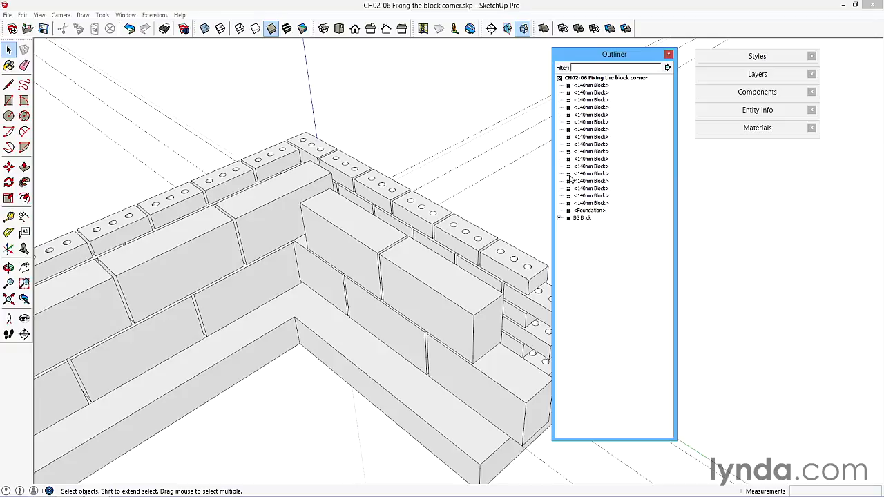
mouse_move(585, 87)
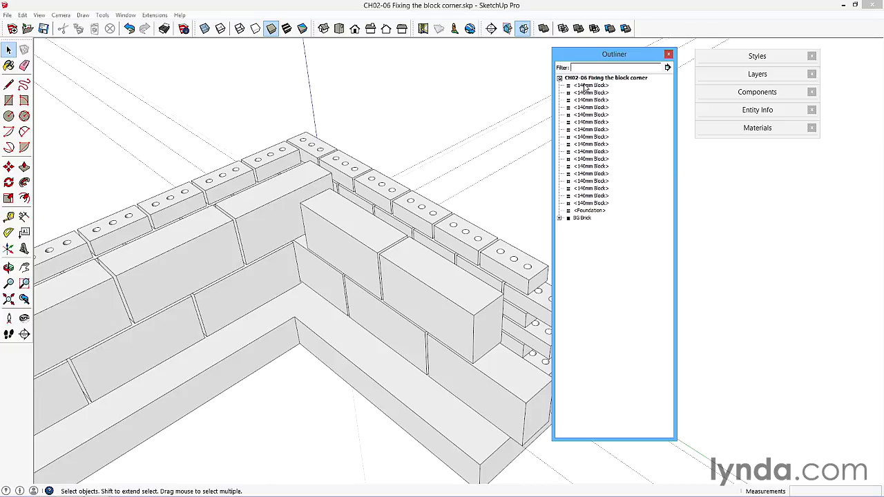
click(591, 86)
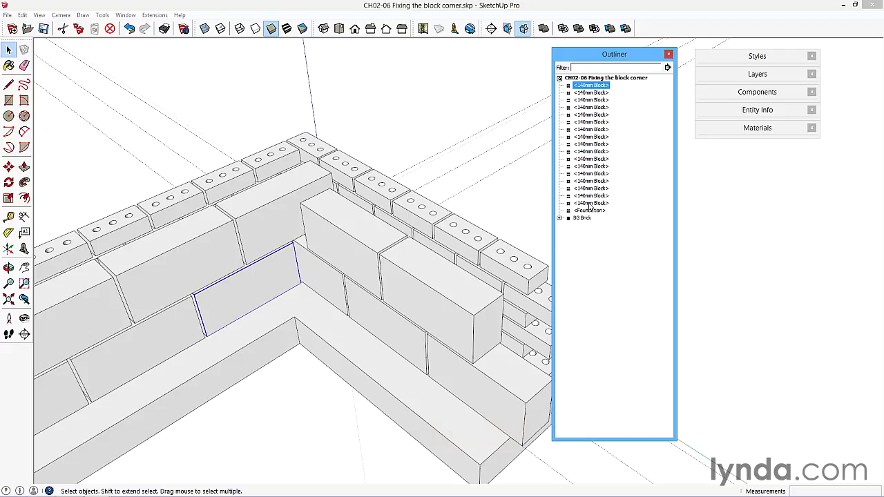
click(591, 202)
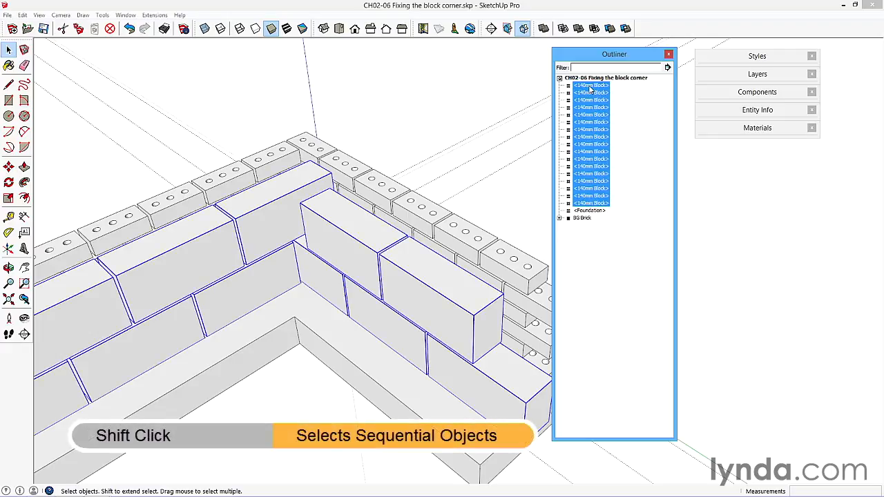
- Group the selected blocks into a second group and begin renaming it
right_click(591, 86)
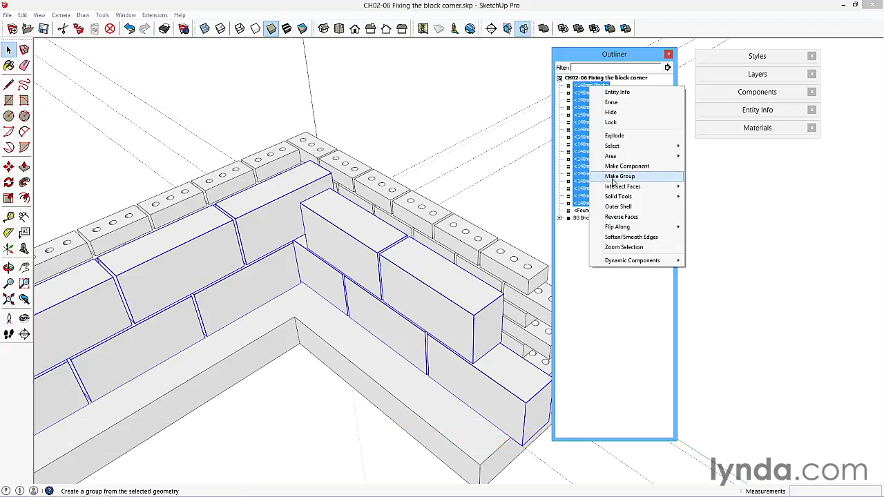
click(618, 175)
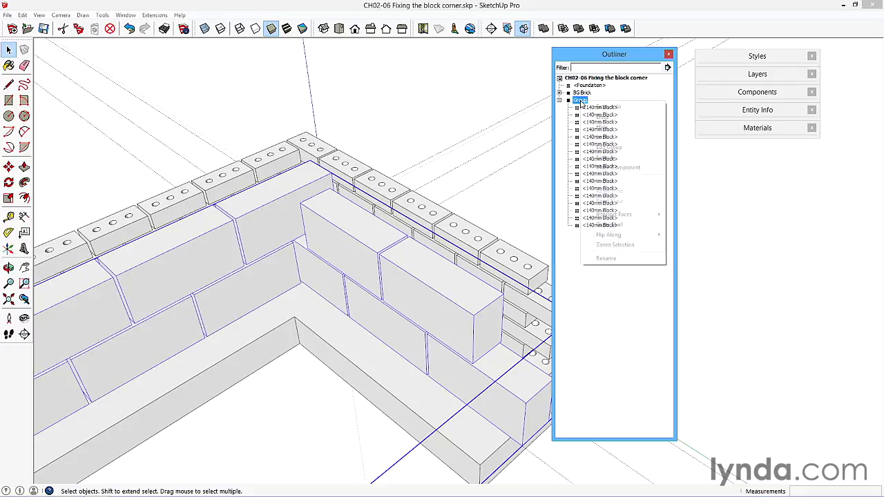
click(605, 258)
text(BG Block)
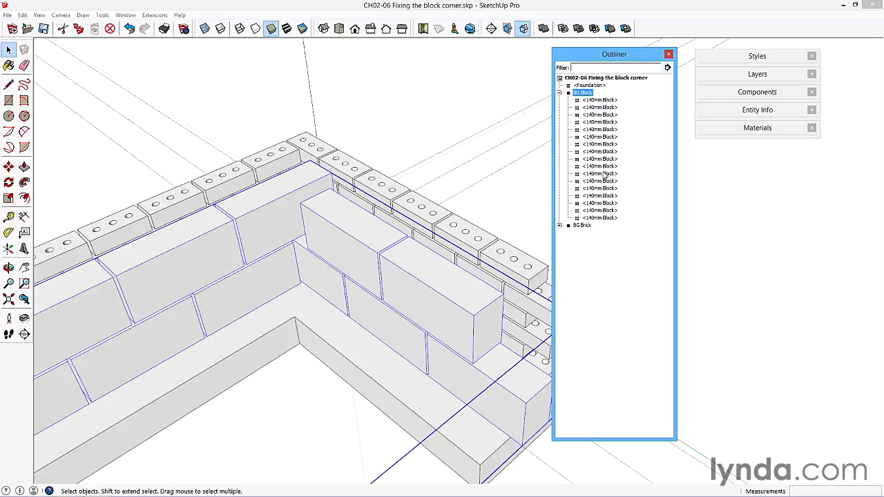
mouse_move(511, 80)
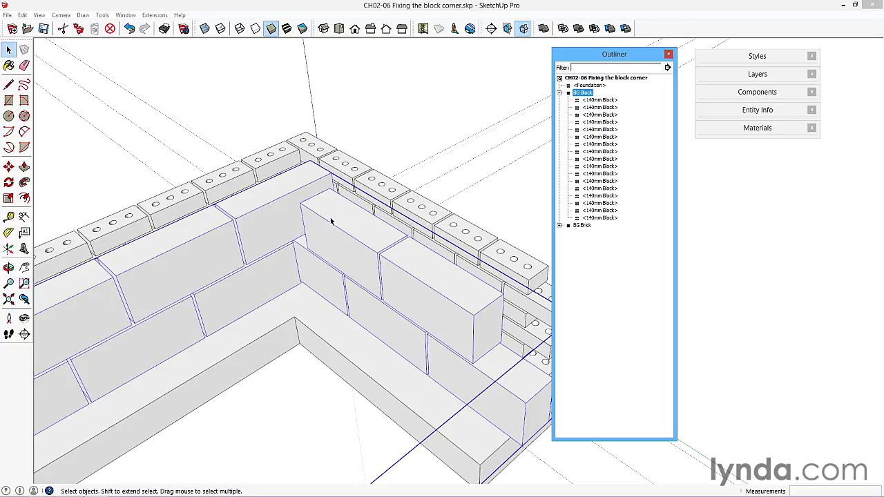
- Select blocks one by one to match Outliner entries to wall positions, ending on the top corner block
click(599, 165)
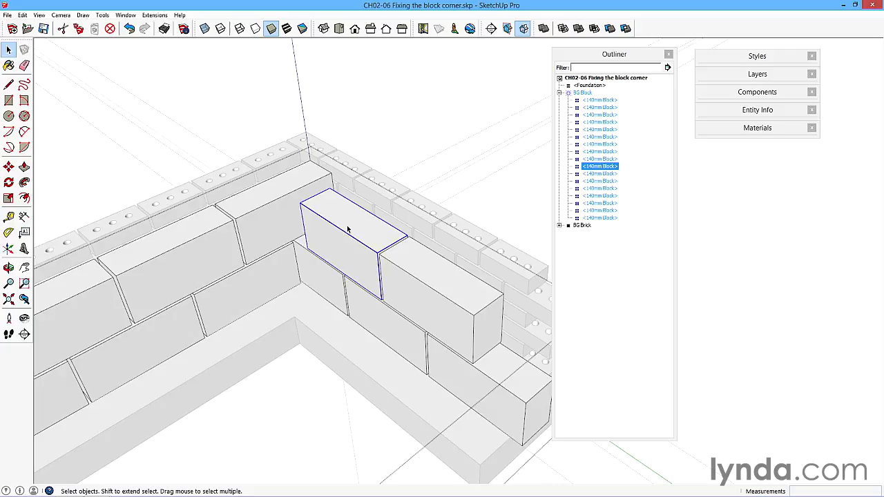
mouse_move(248, 241)
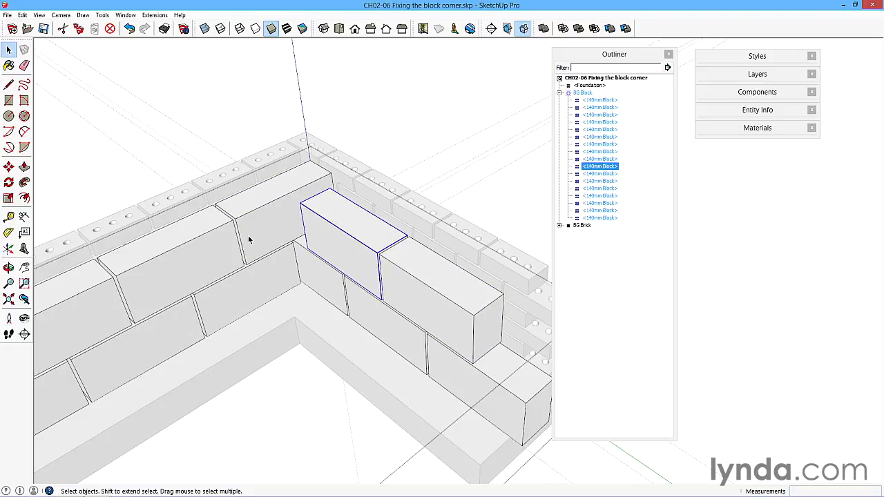
click(599, 174)
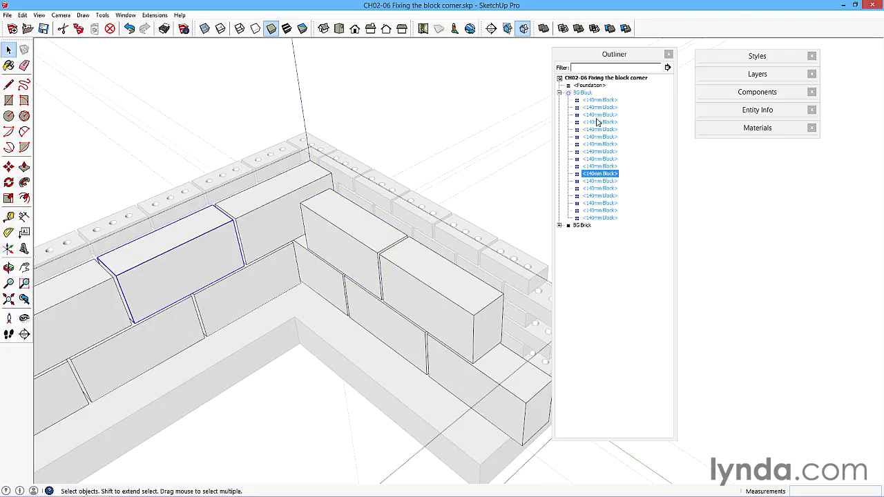
click(583, 92)
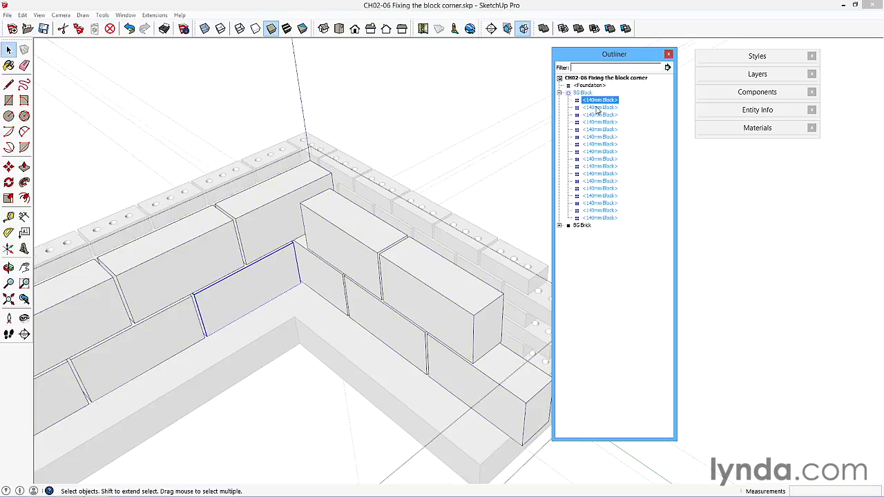
click(600, 122)
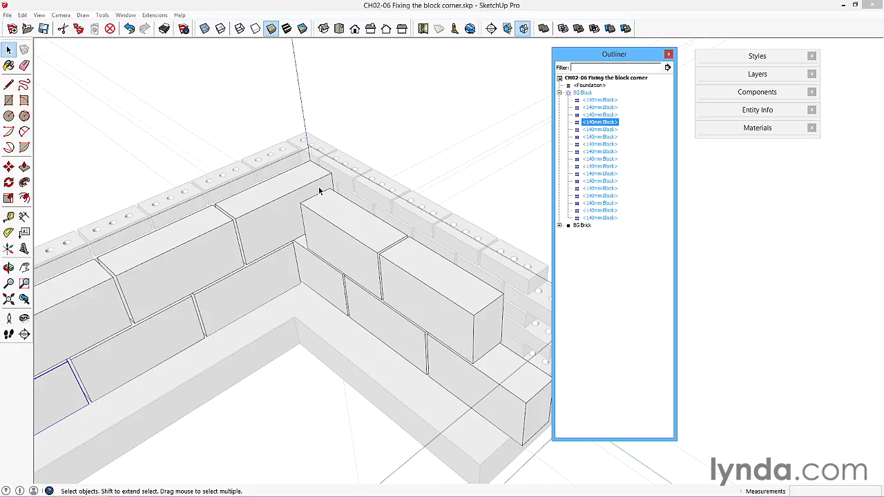
mouse_move(536, 158)
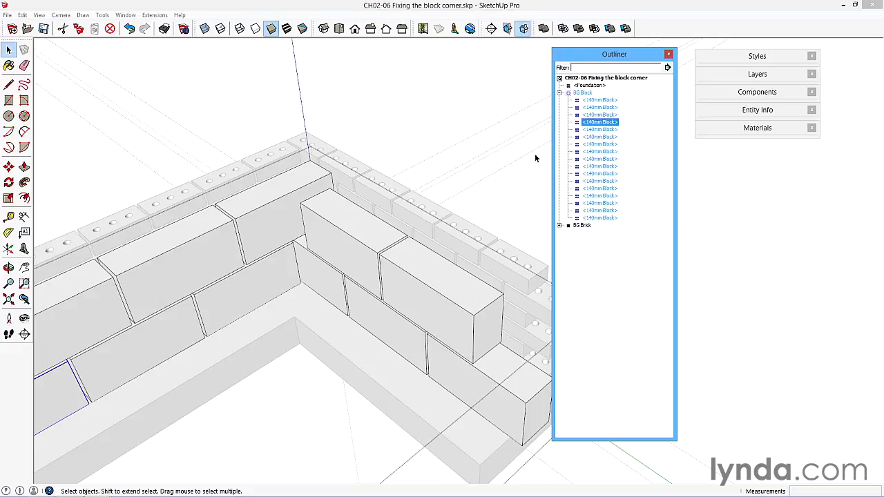
click(599, 100)
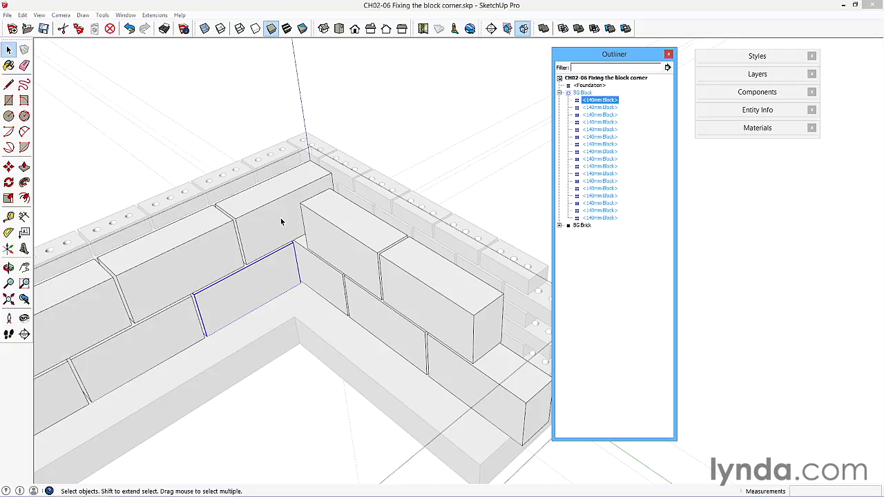
click(600, 180)
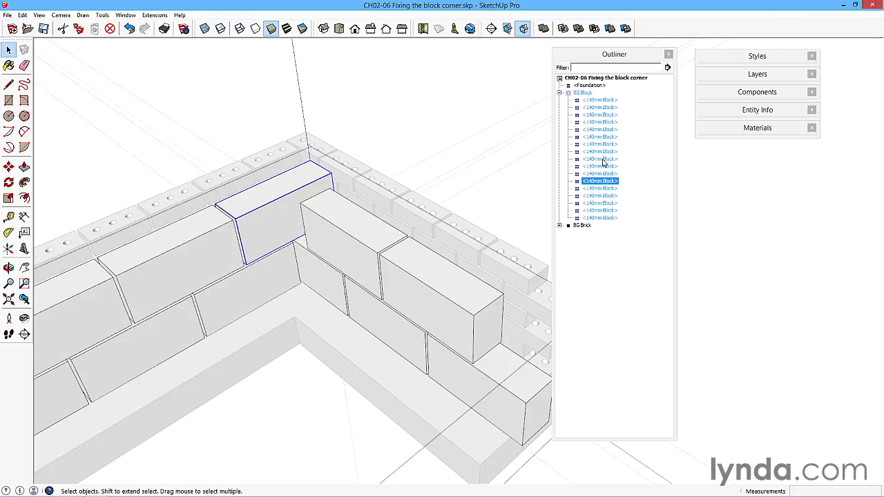
mouse_move(360, 204)
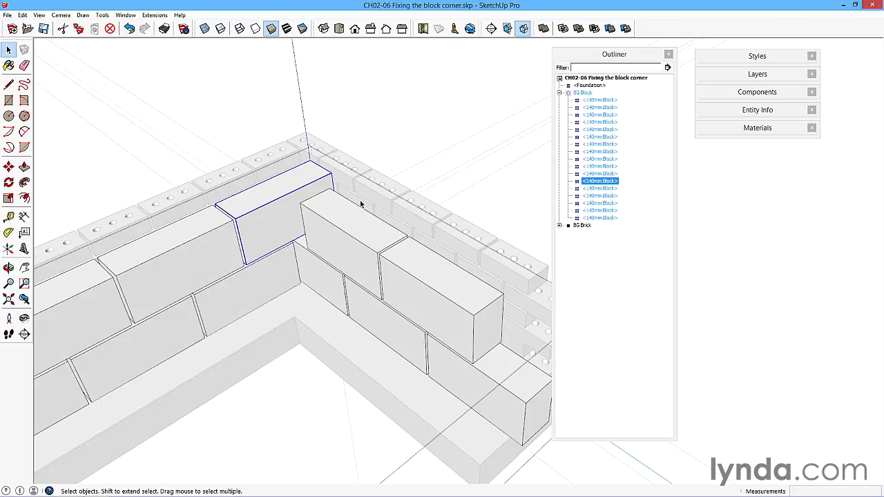
mouse_move(308, 191)
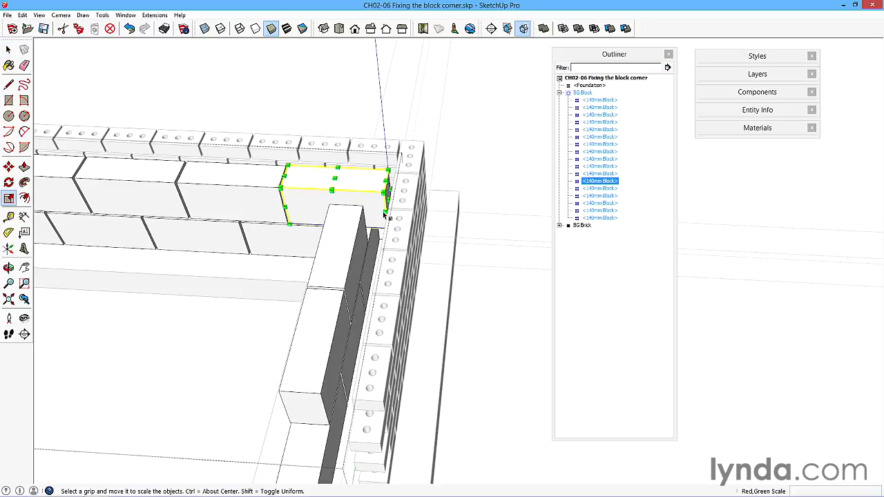
- Scale the top corner block shorter so it fits against the adjoining wall
drag(384, 200, 359, 209)
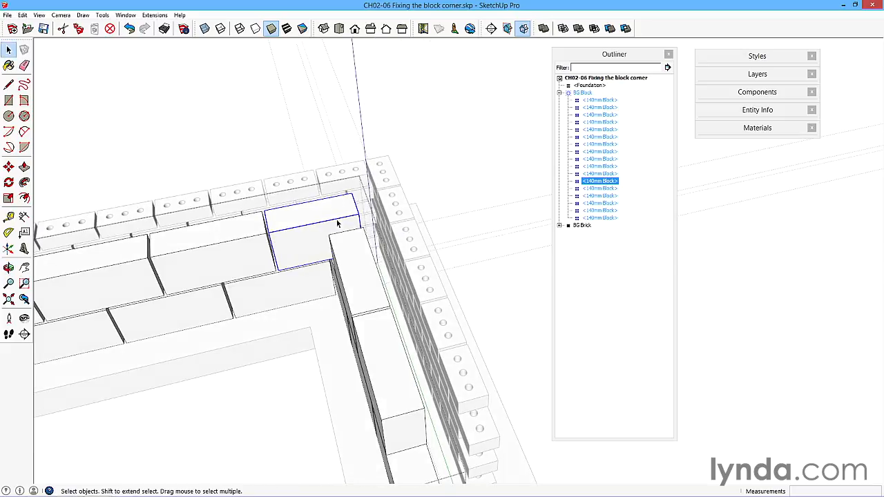
mouse_move(322, 223)
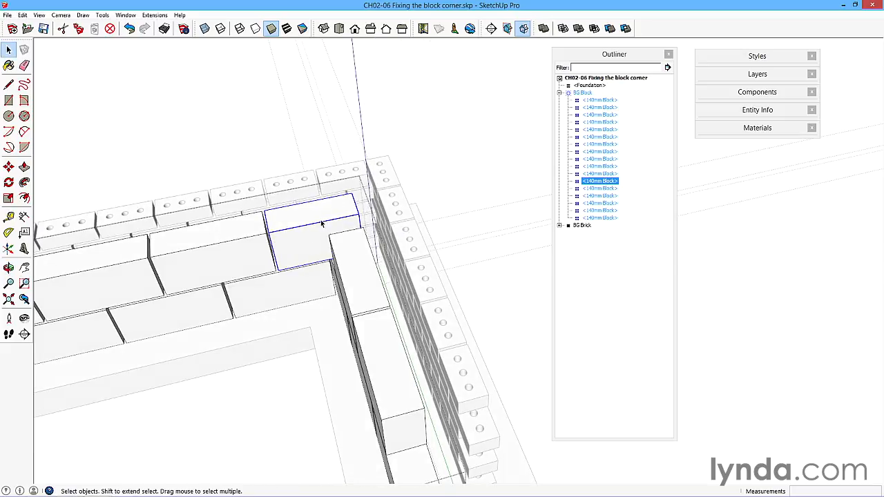
mouse_move(214, 286)
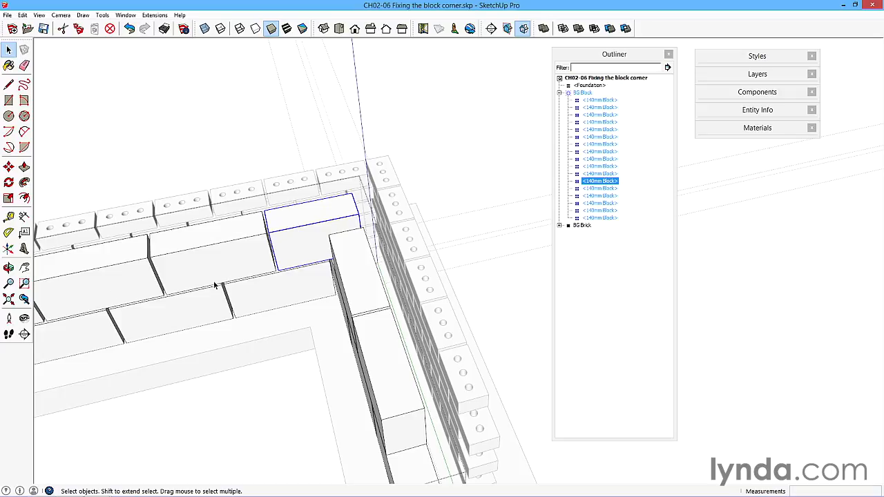
mouse_move(379, 213)
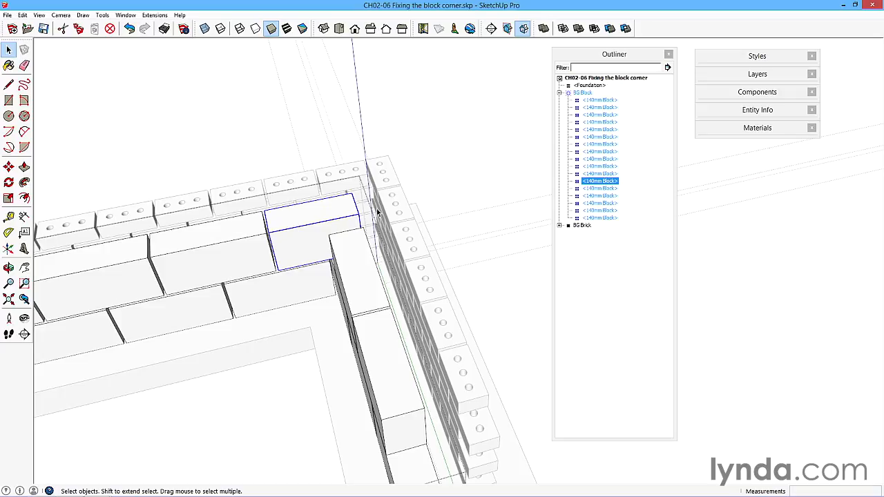
mouse_move(340, 222)
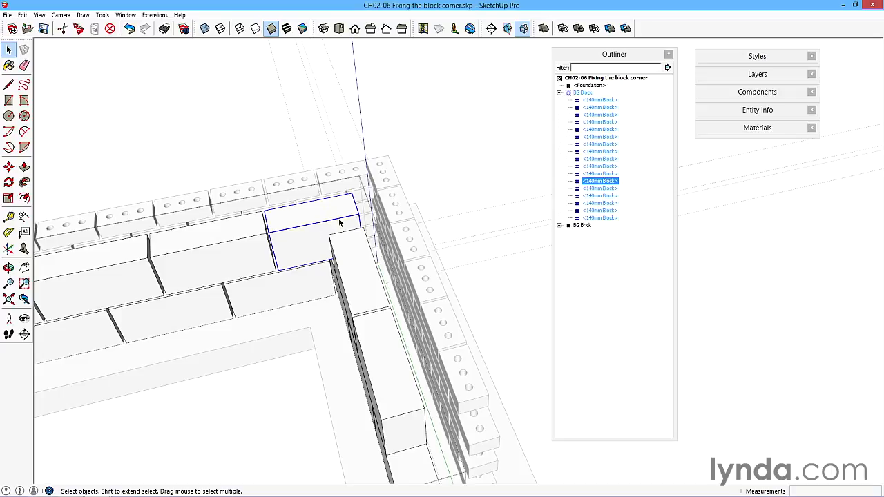
mouse_move(337, 217)
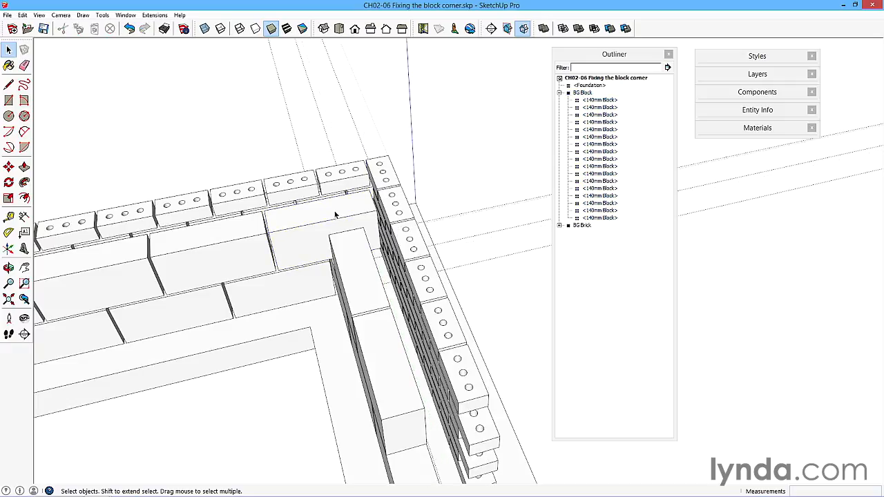
- Make the top corner block a unique component via its context menu
right_click(326, 213)
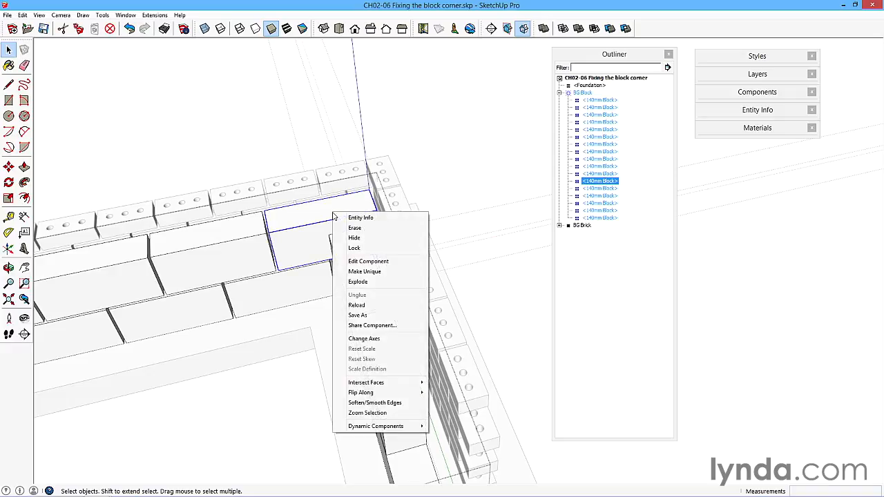
click(365, 271)
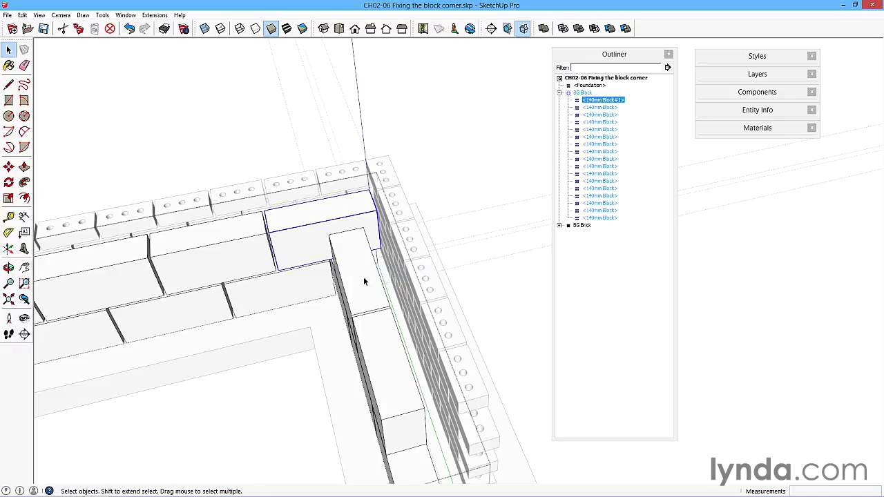
mouse_move(628, 105)
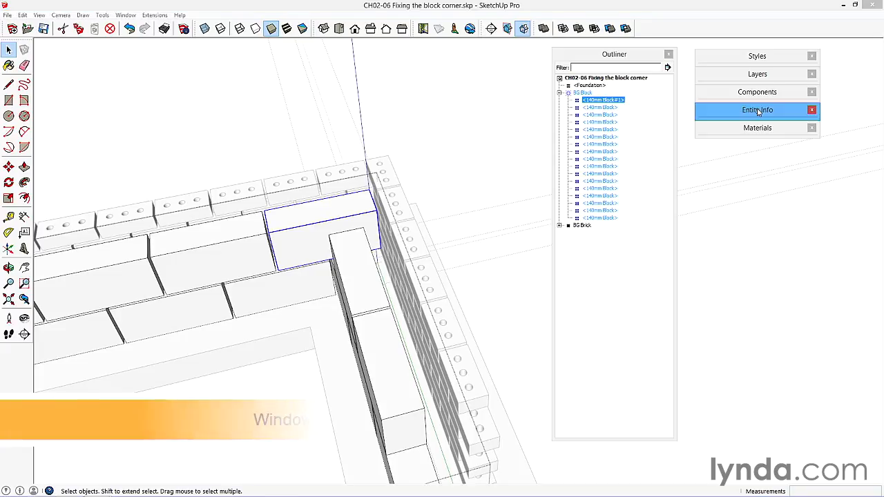
- Show Entity Info for the corner block to rename its definition to 140mm Block Corner
click(757, 110)
text(140mm Block Corner)
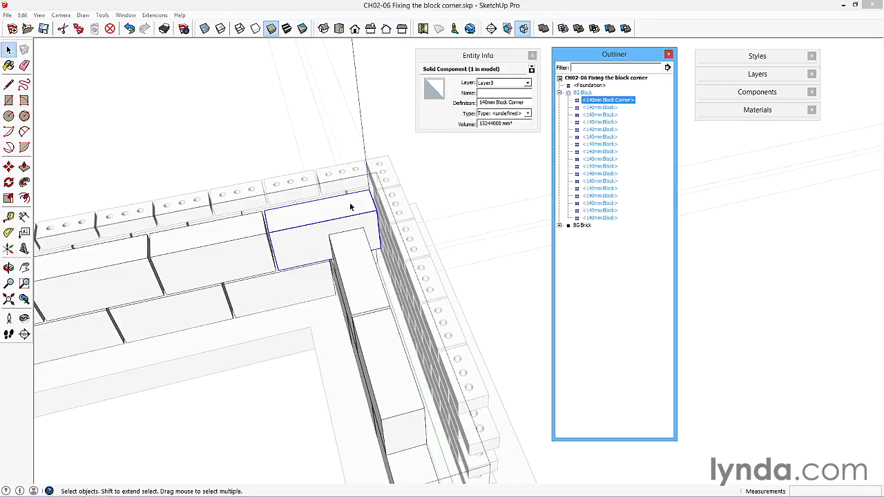
mouse_move(359, 215)
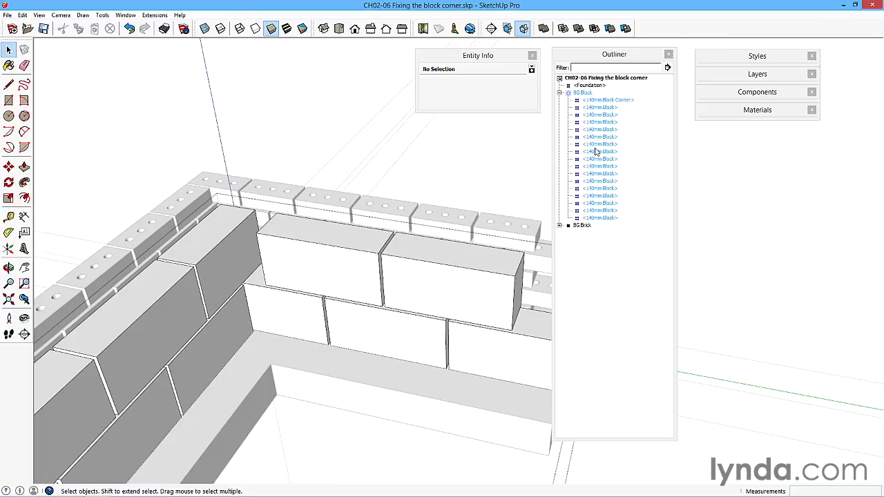
mouse_move(387, 273)
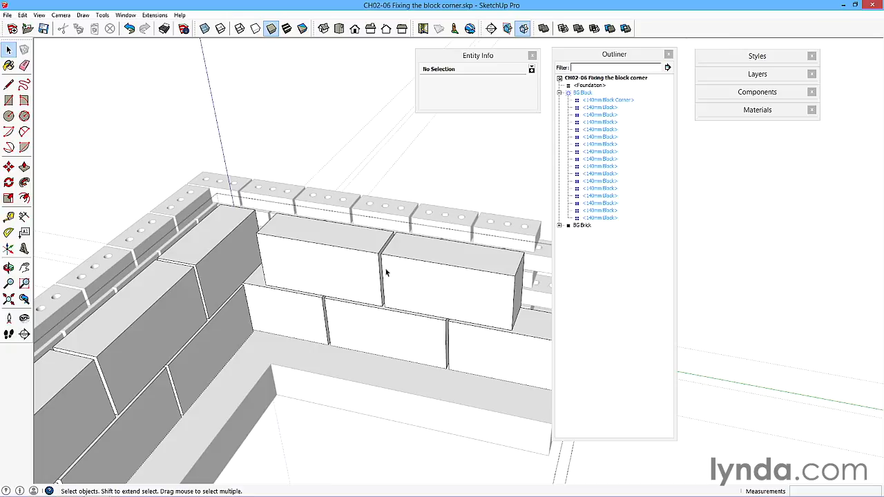
mouse_move(606, 226)
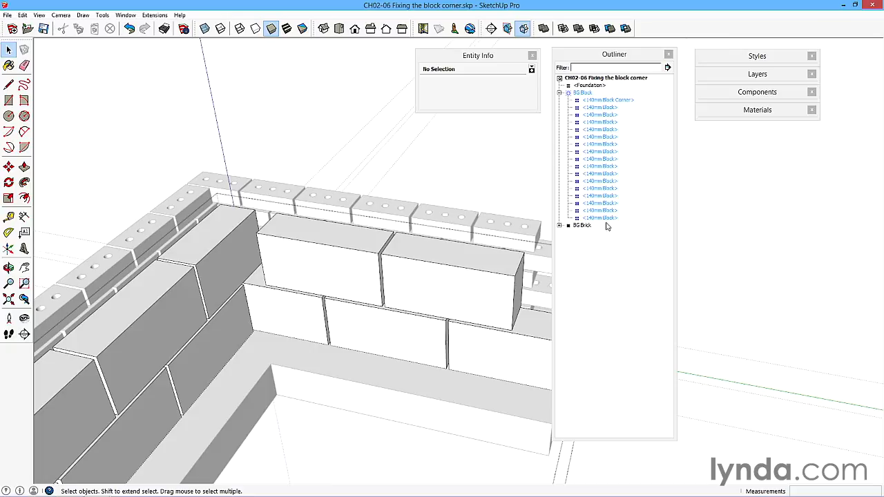
mouse_move(595, 199)
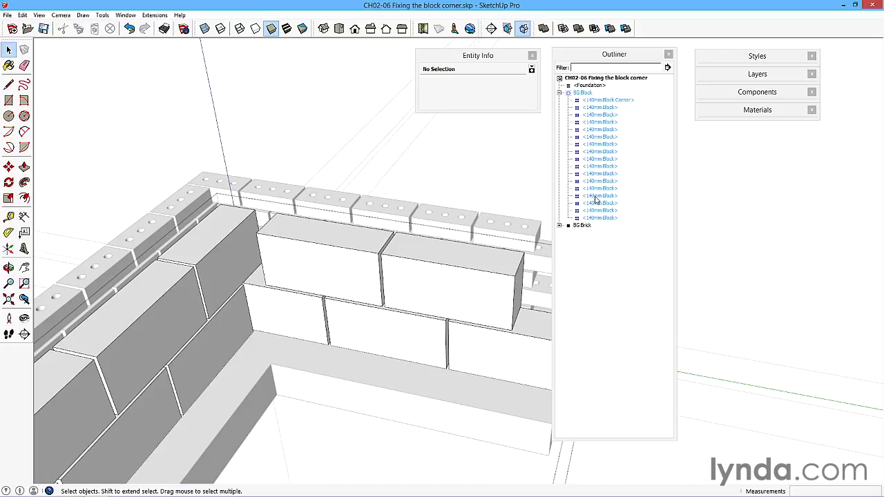
mouse_move(466, 276)
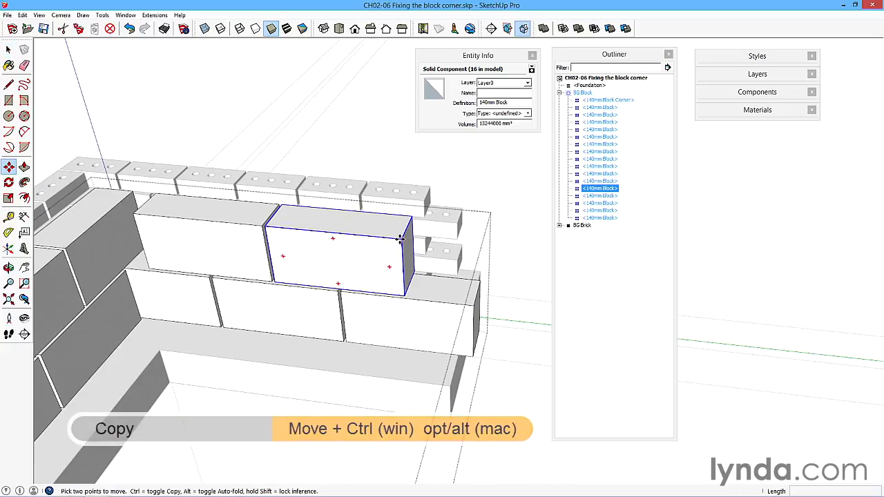
mouse_move(135, 214)
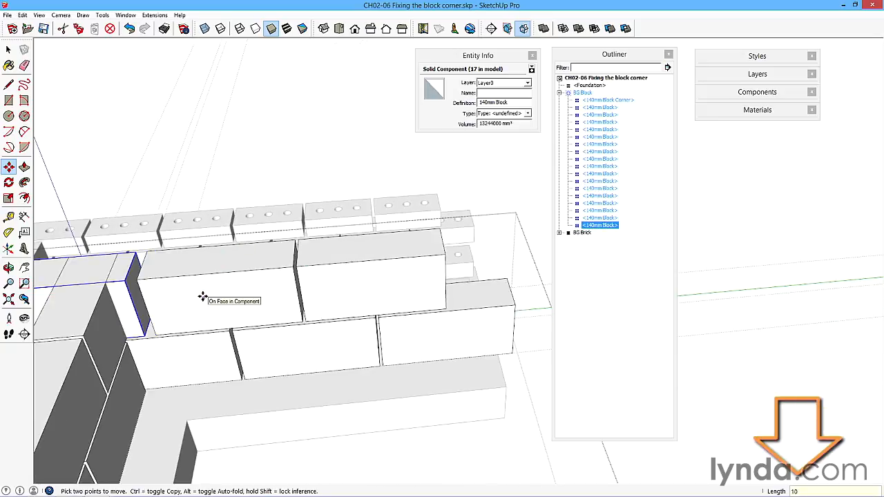
- Drop the copied 140mm block into the corner gap and return to Select
click(9, 50)
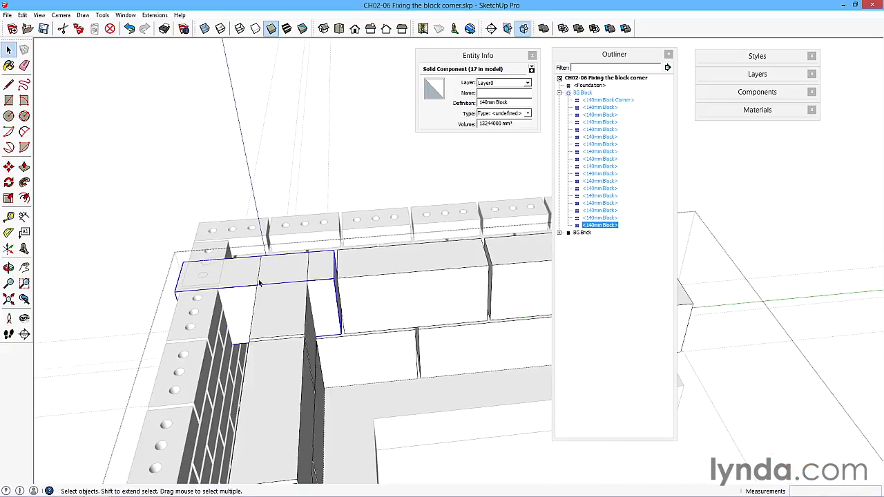
mouse_move(242, 276)
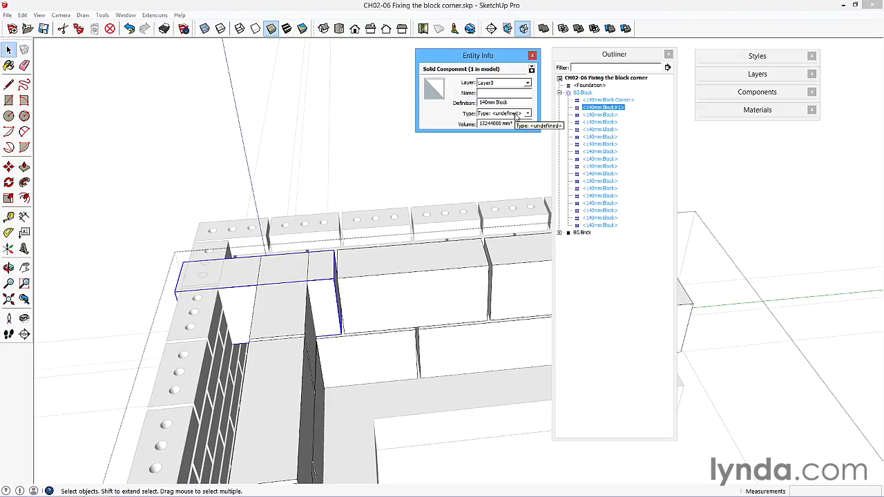
- Rename the copied block's definition to 140mm Block Filler and commit it
text(filer)
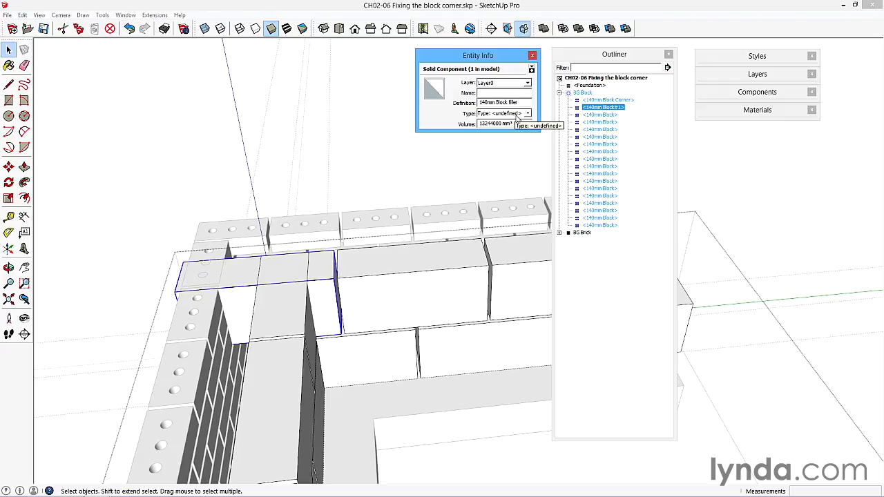
mouse_move(434, 199)
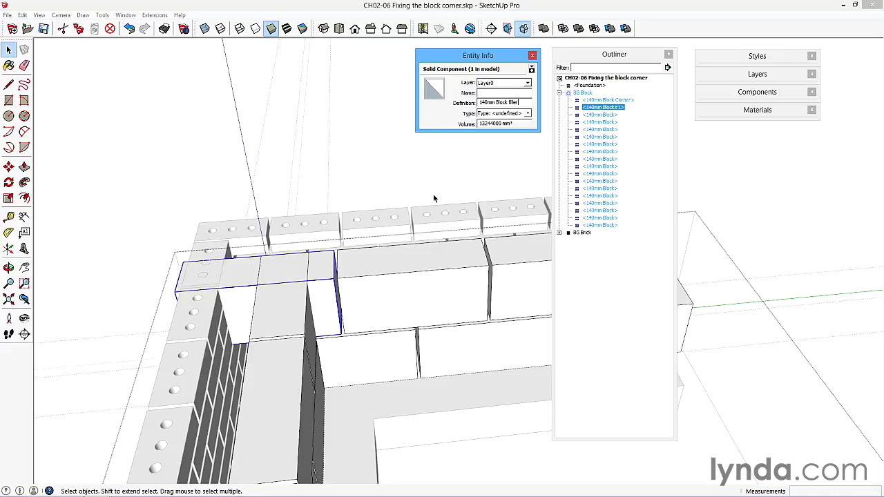
click(582, 93)
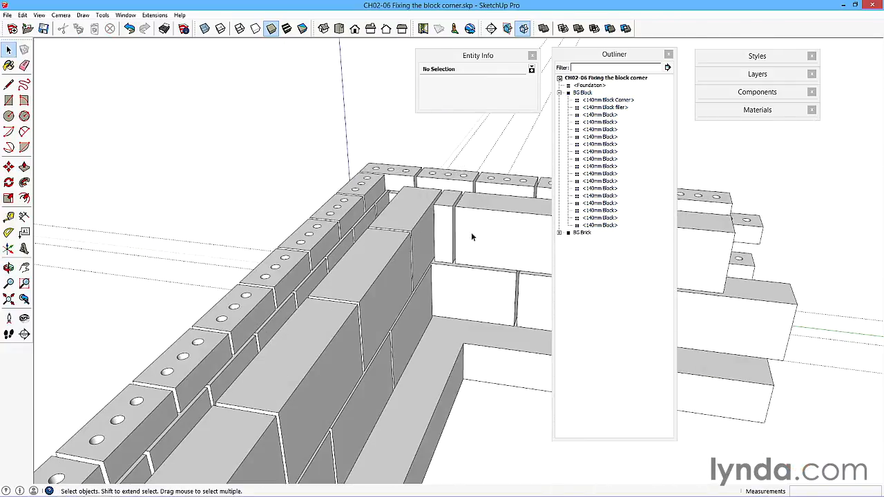
drag(473, 237, 298, 282)
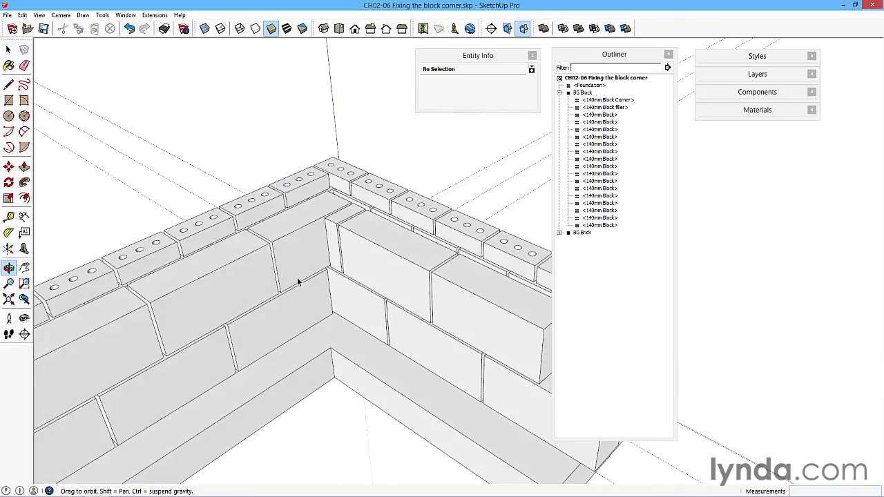
drag(299, 282, 400, 249)
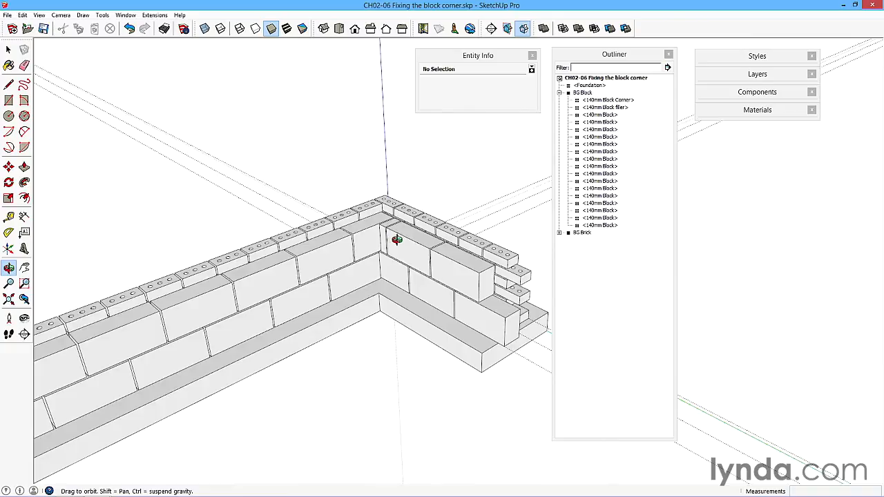
drag(398, 240, 259, 222)
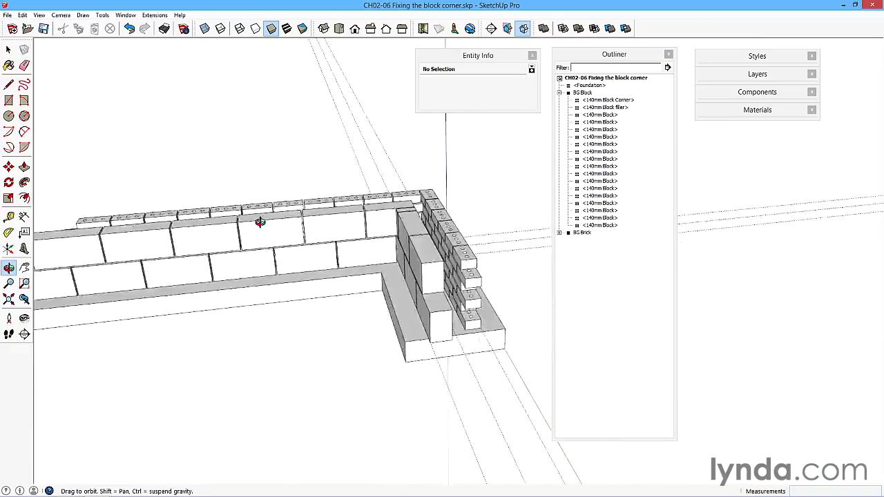
drag(259, 221, 478, 219)
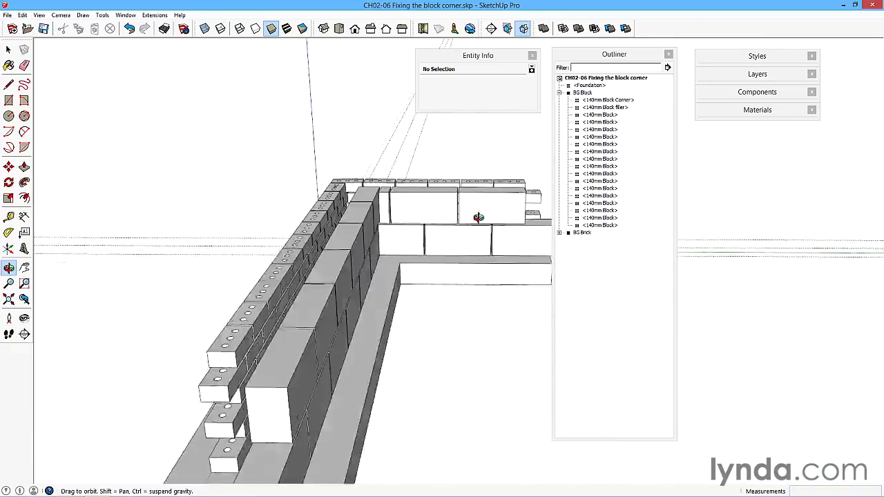
drag(478, 218, 318, 210)
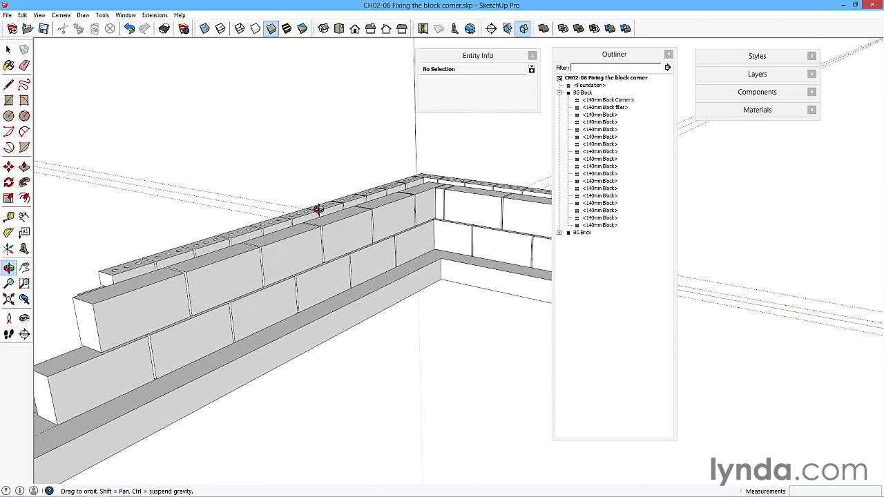
drag(318, 210, 298, 245)
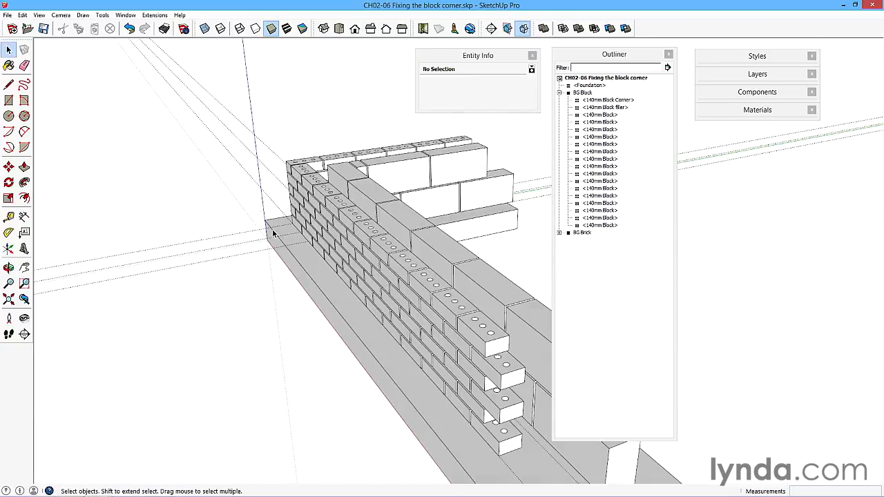
click(269, 232)
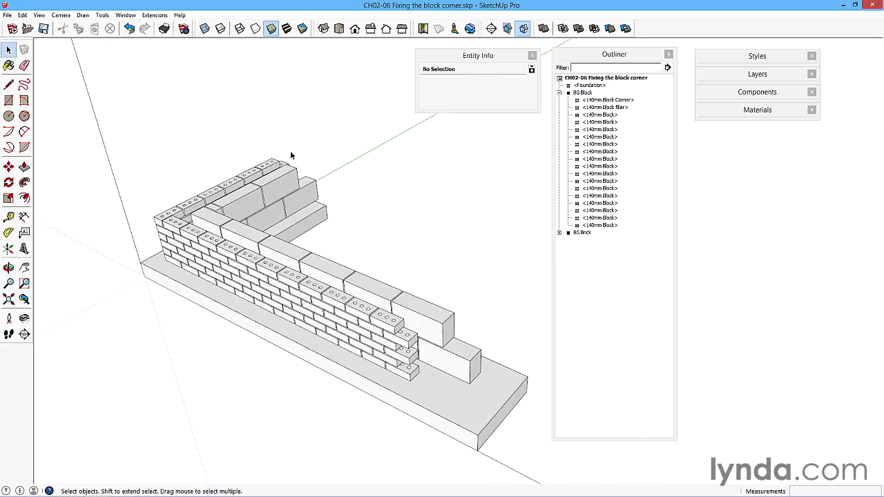
mouse_move(474, 290)
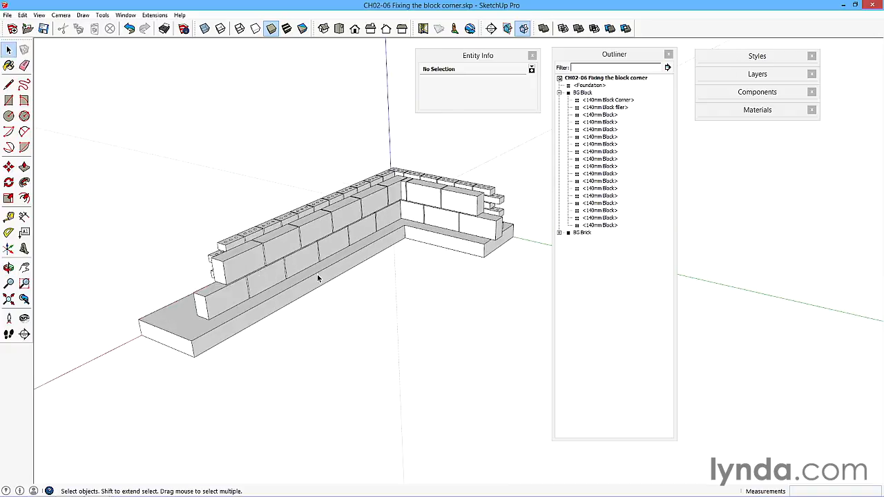
mouse_move(269, 312)
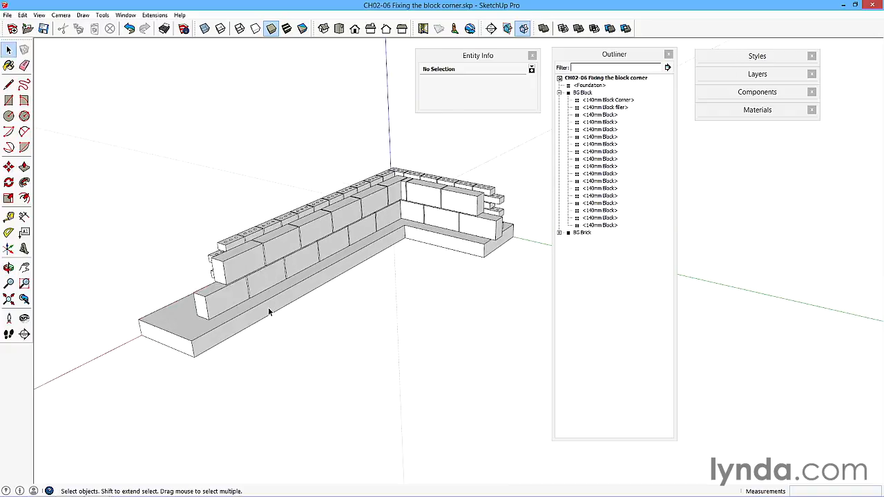